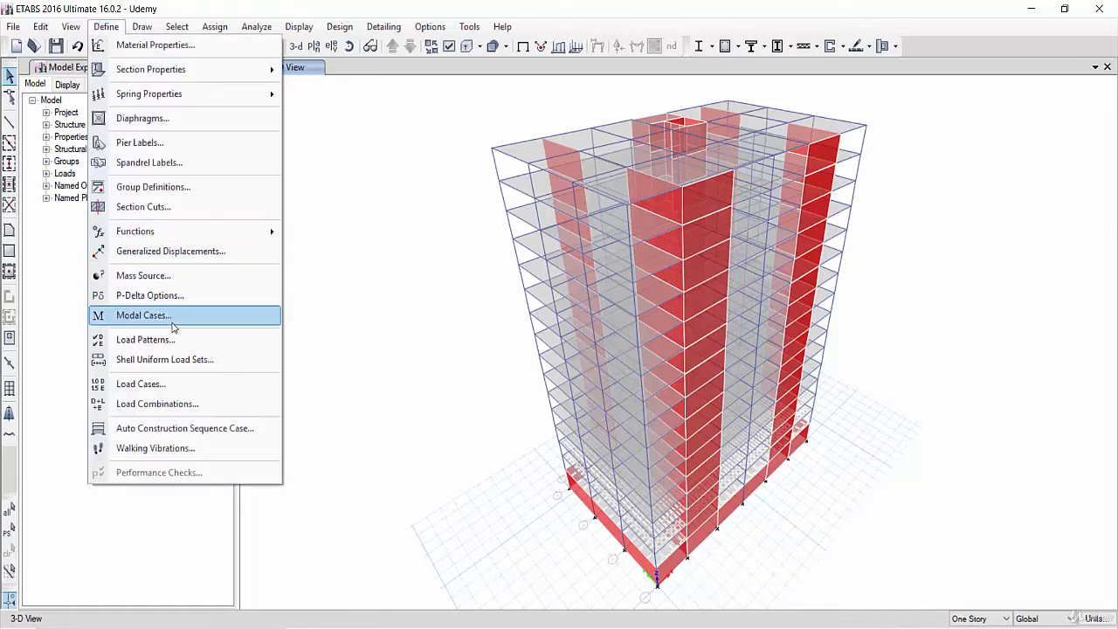
Bring up the Modal Cases dialog listing the existing Eigen-type Modal case.
click(144, 314)
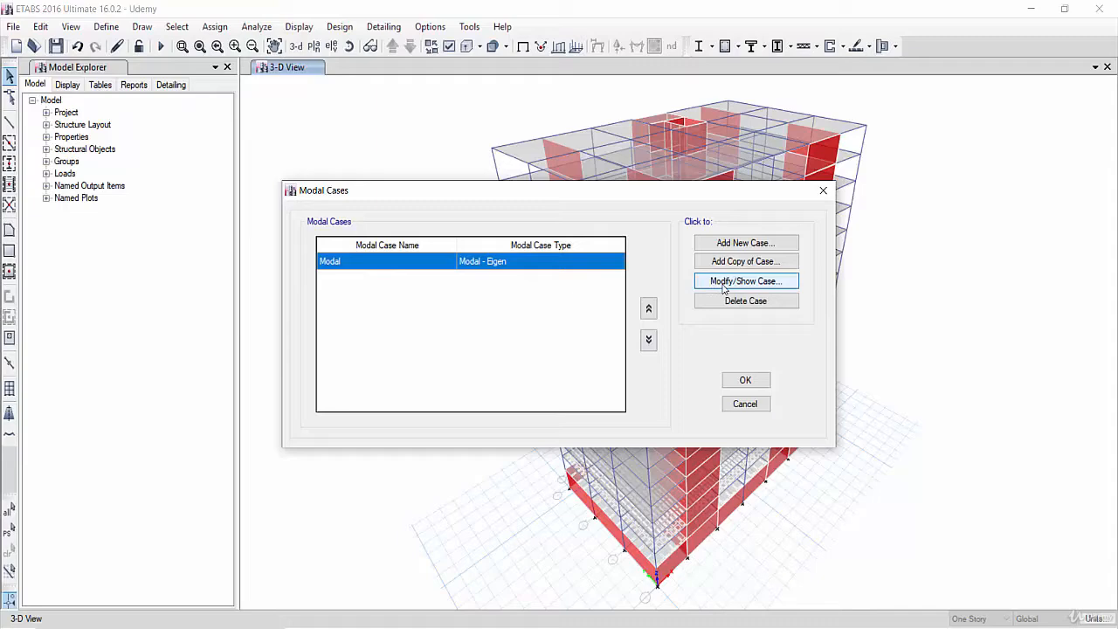
Set the Modal case's Maximum Number of Modes to 3*16 = 48 and confirm.
click(744, 279)
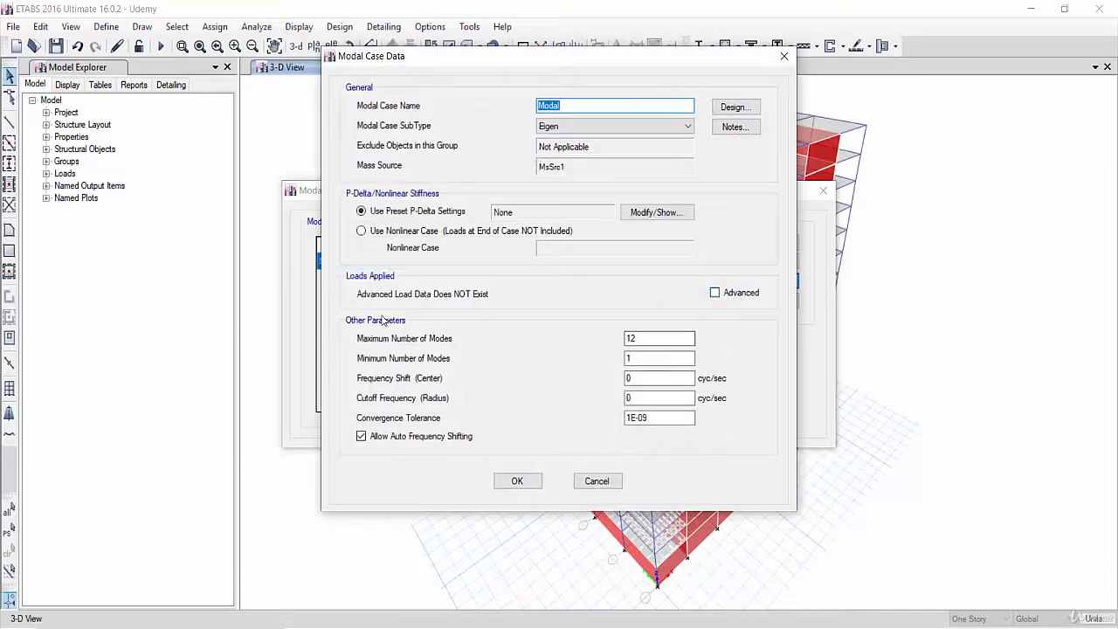
mouse_move(370, 349)
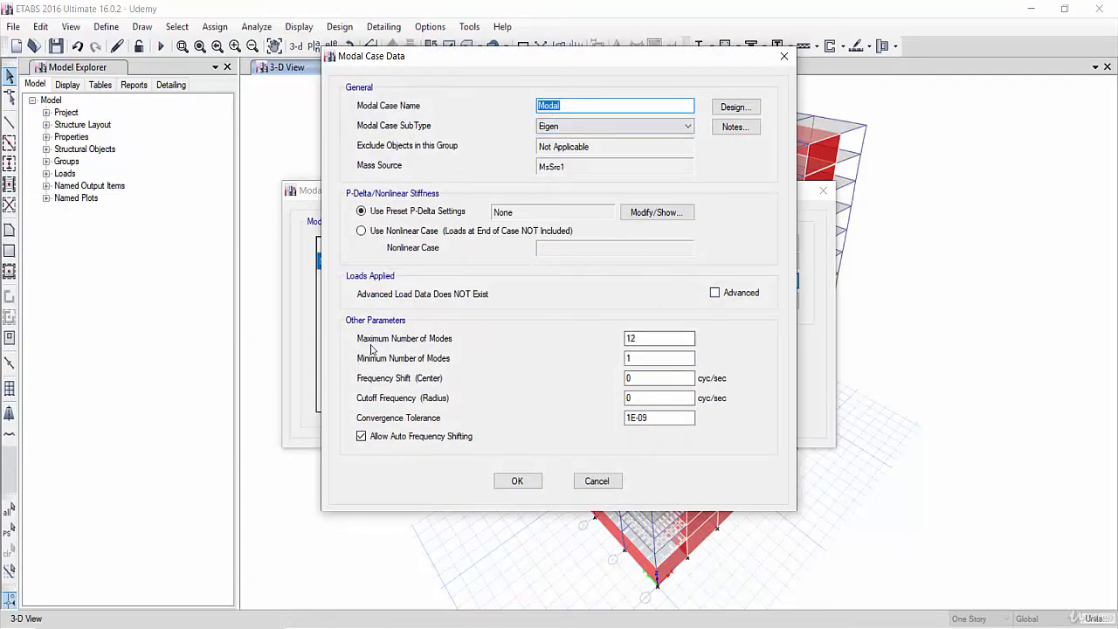
mouse_move(615, 342)
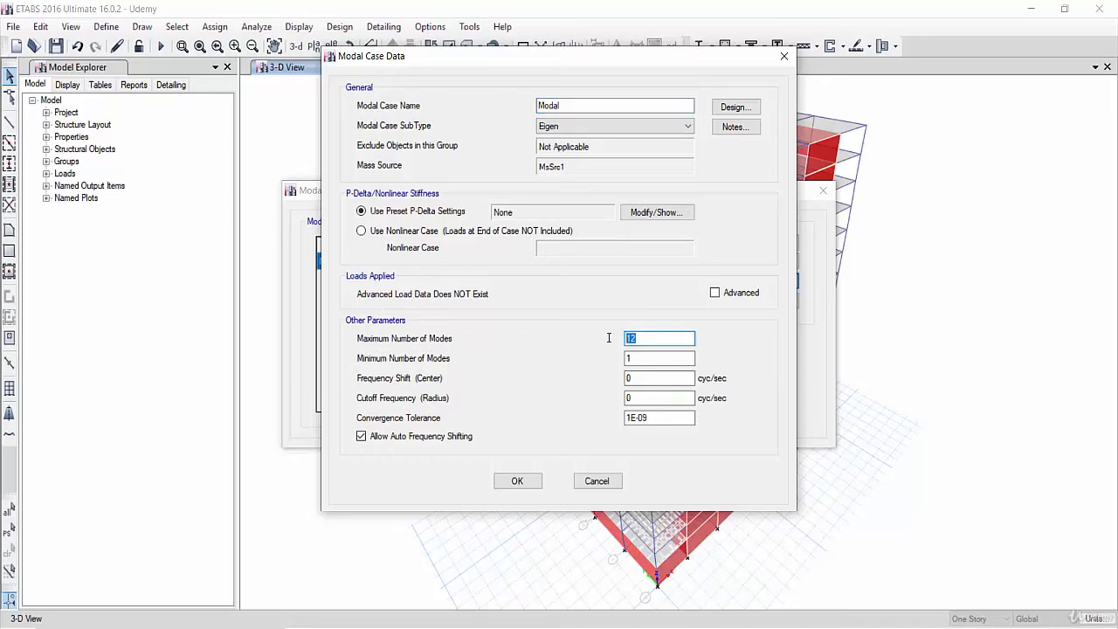
text(3*1)
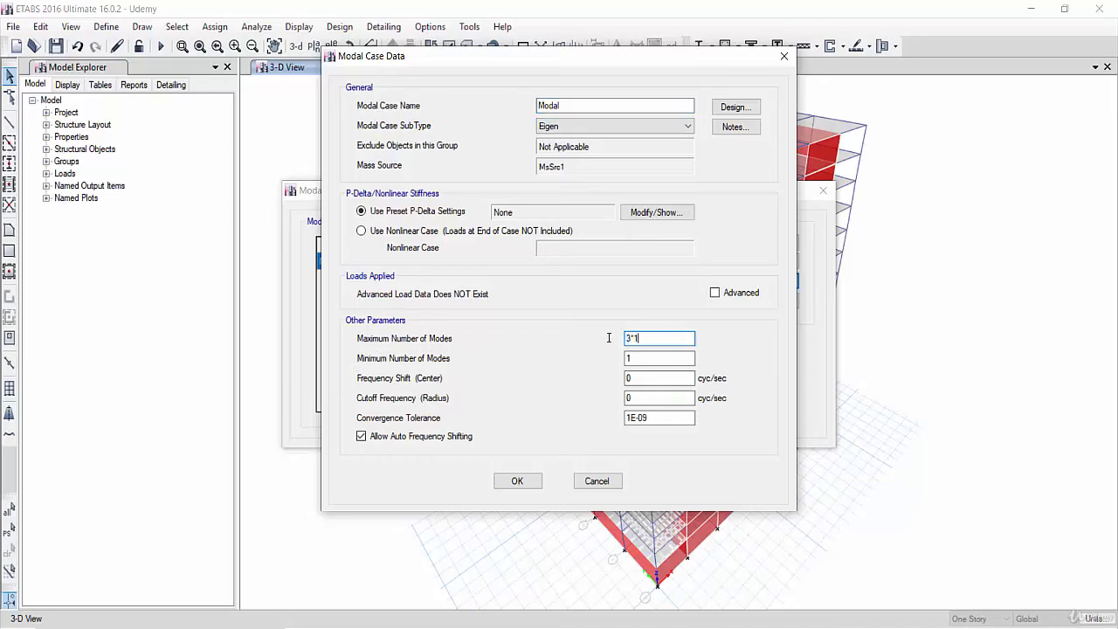
text(6)
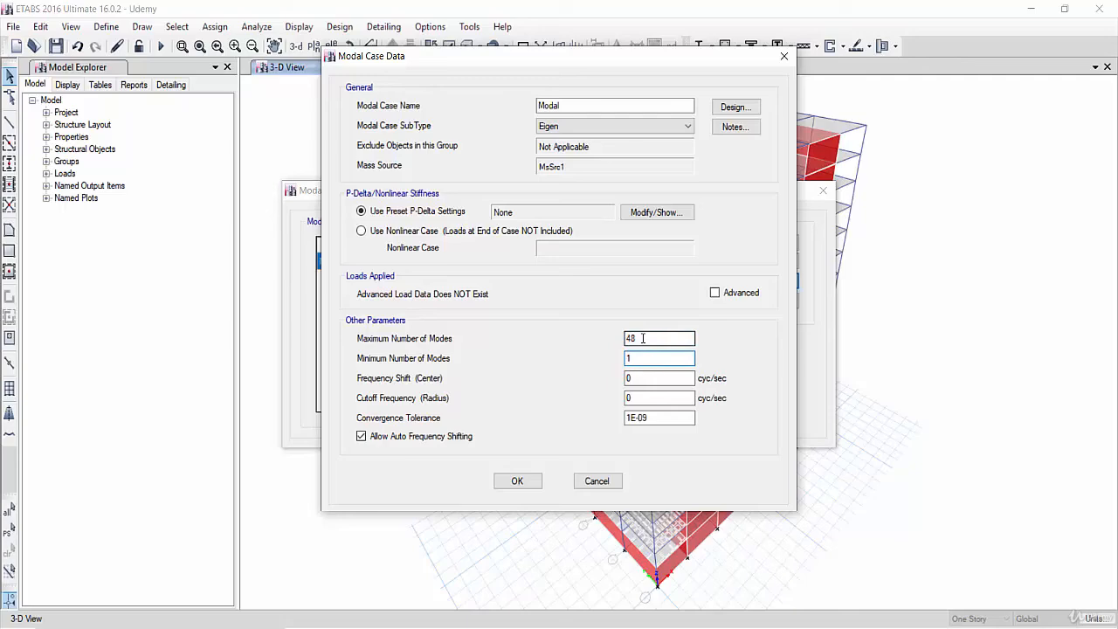
click(517, 481)
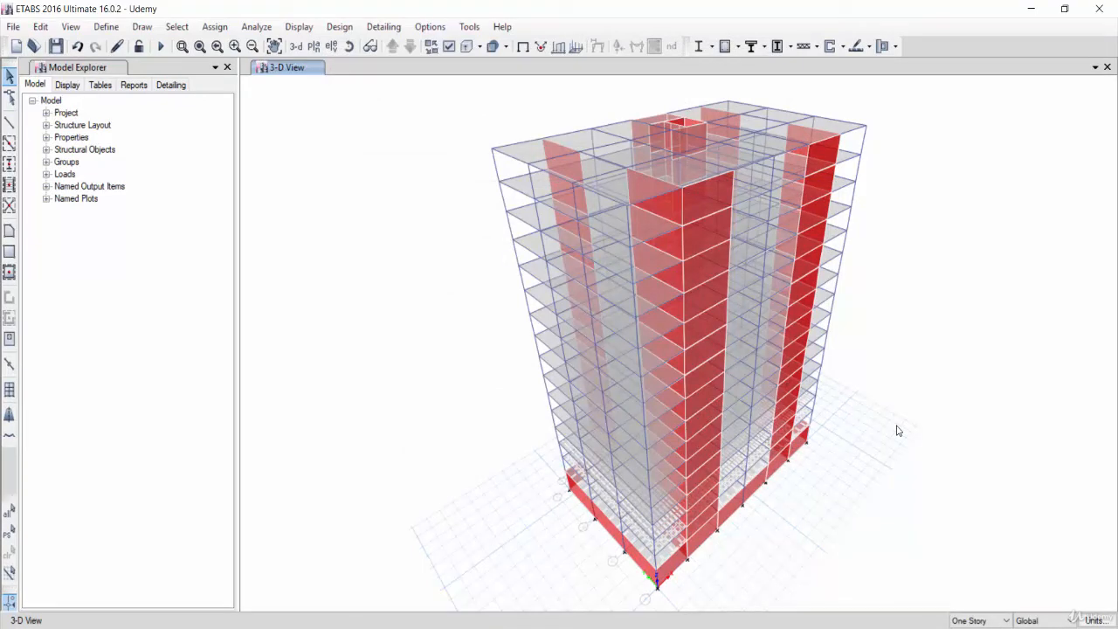
mouse_move(828, 612)
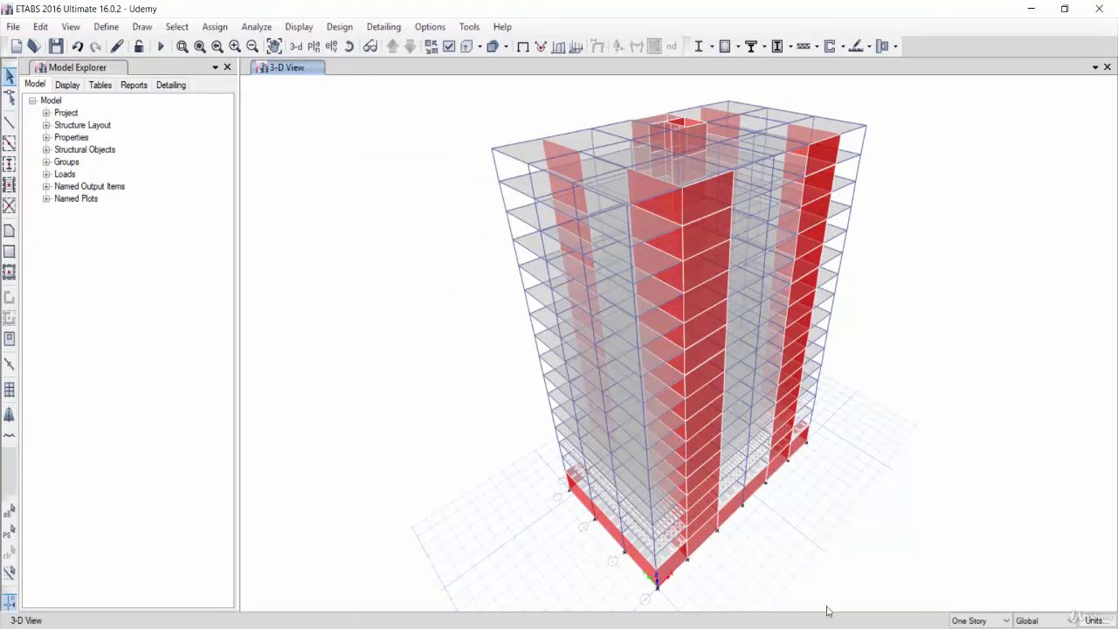